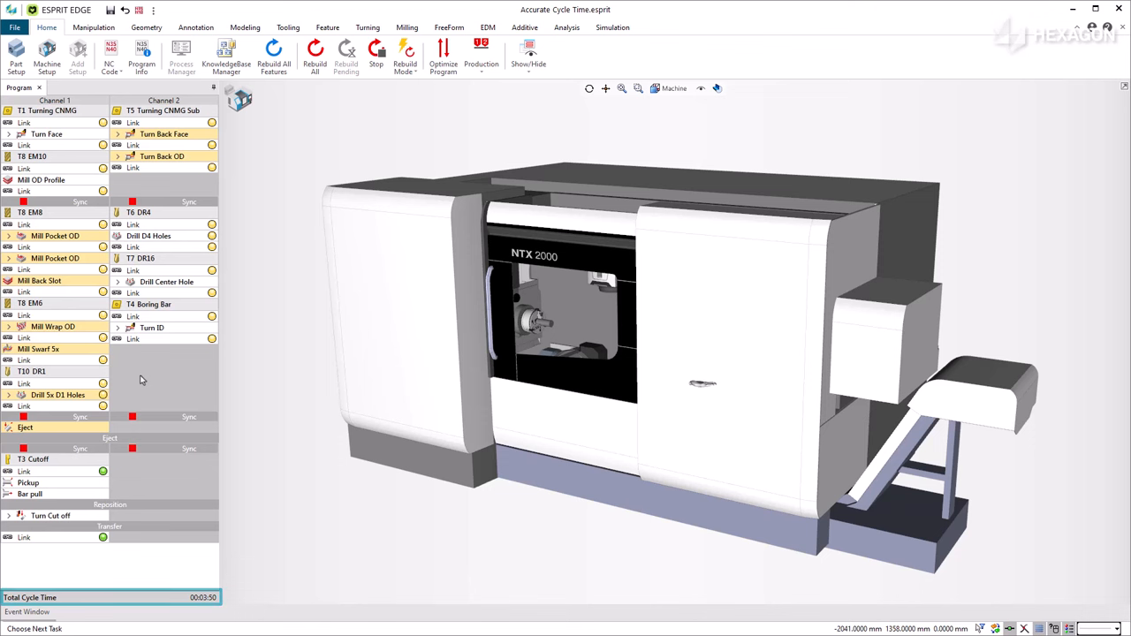
Step: Turn on Show Cycle Times from the Program Manager context menu
right_click(141, 380)
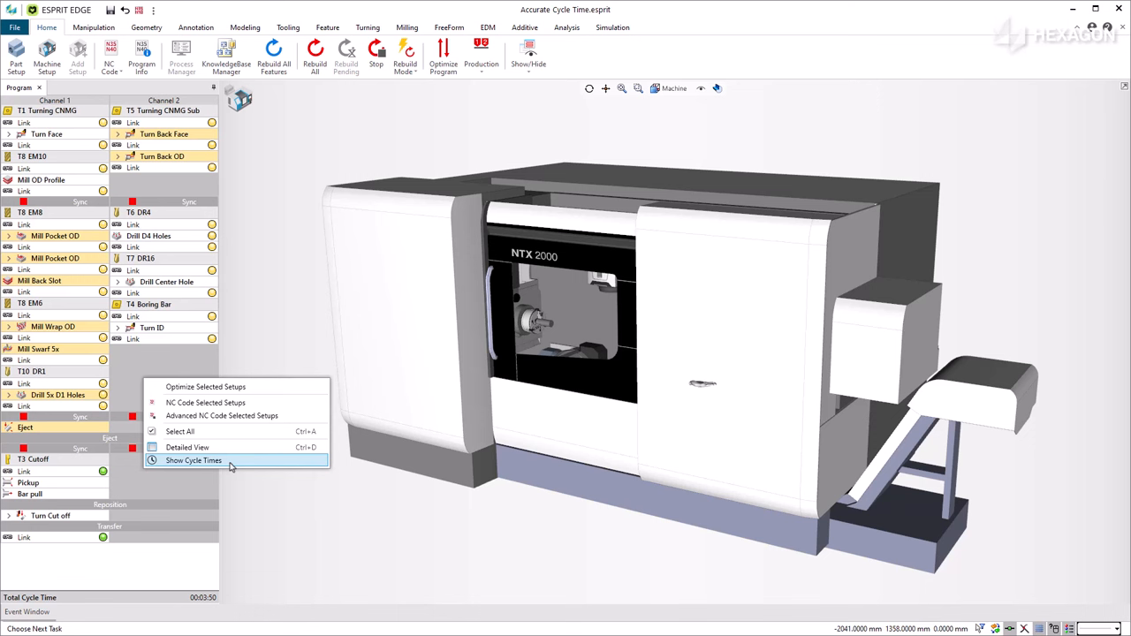
click(193, 460)
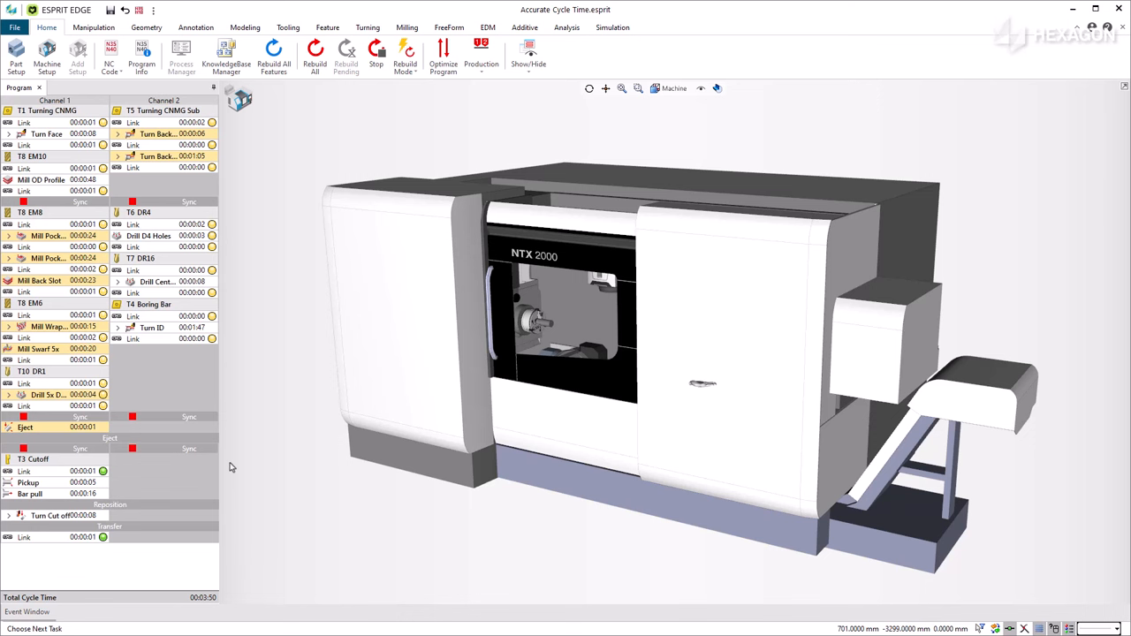
Step: Reopen the Program Manager menu and dismiss it, leaving cycle times shown
right_click(124, 367)
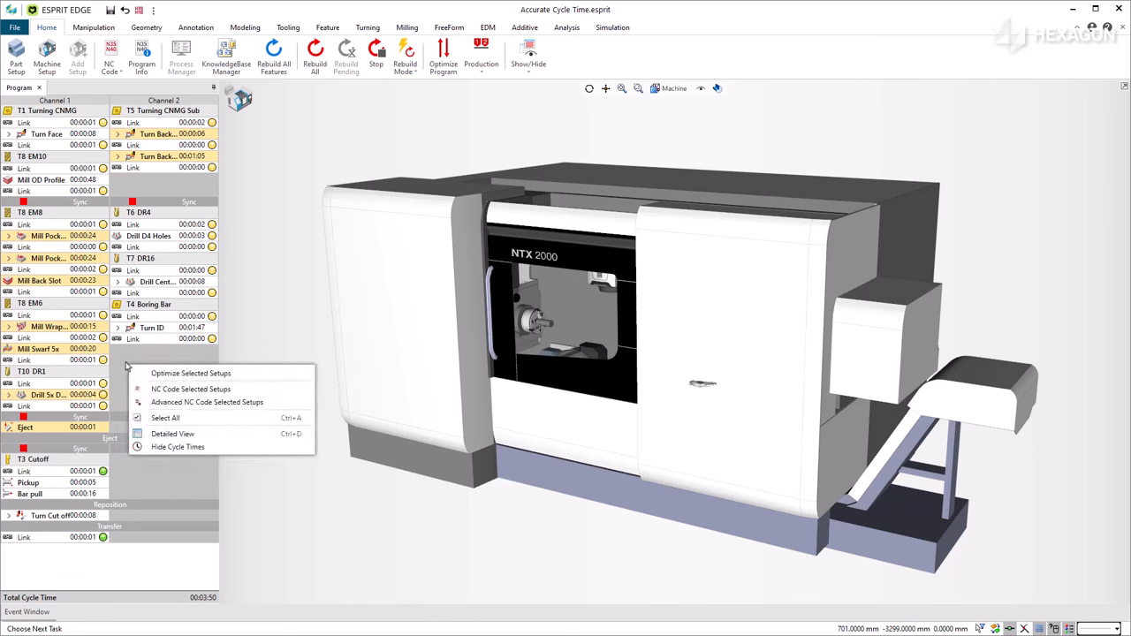
mouse_move(178, 446)
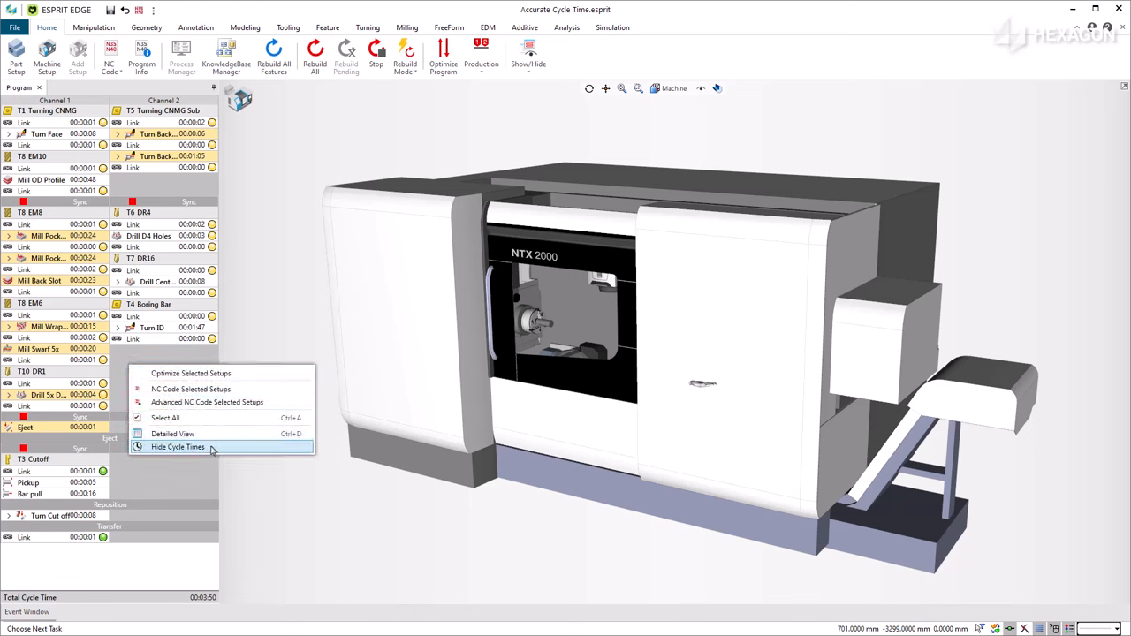
click(177, 446)
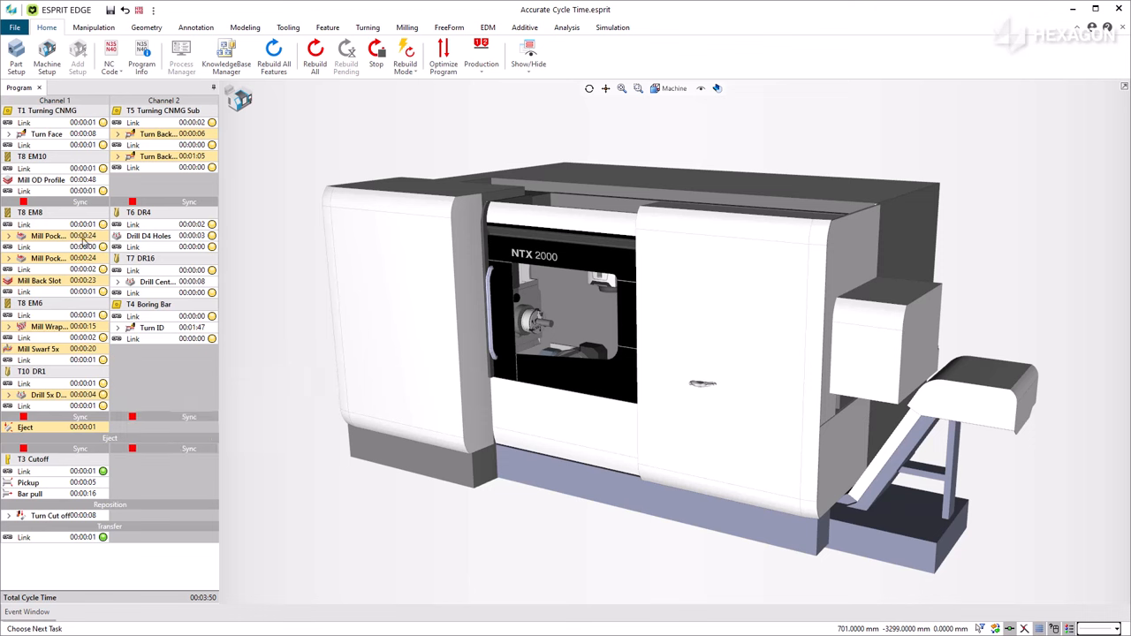
mouse_move(42, 180)
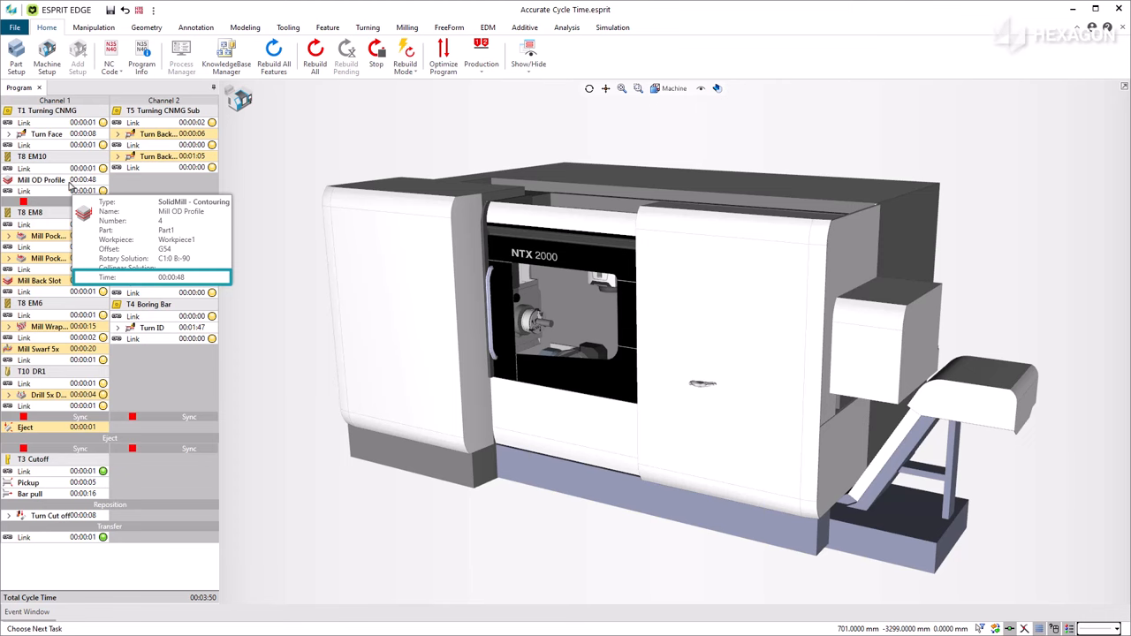
Step: Check Mill OD Profile's 00:00:48 Total Cycle Time in Properties, then close the pane
click(528, 53)
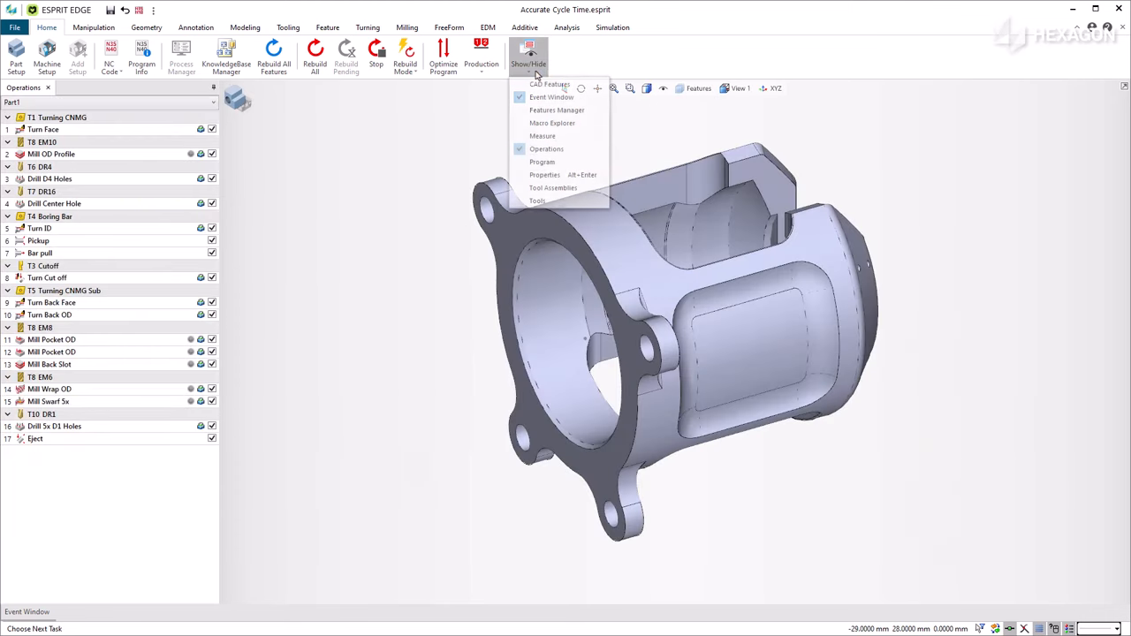
click(544, 174)
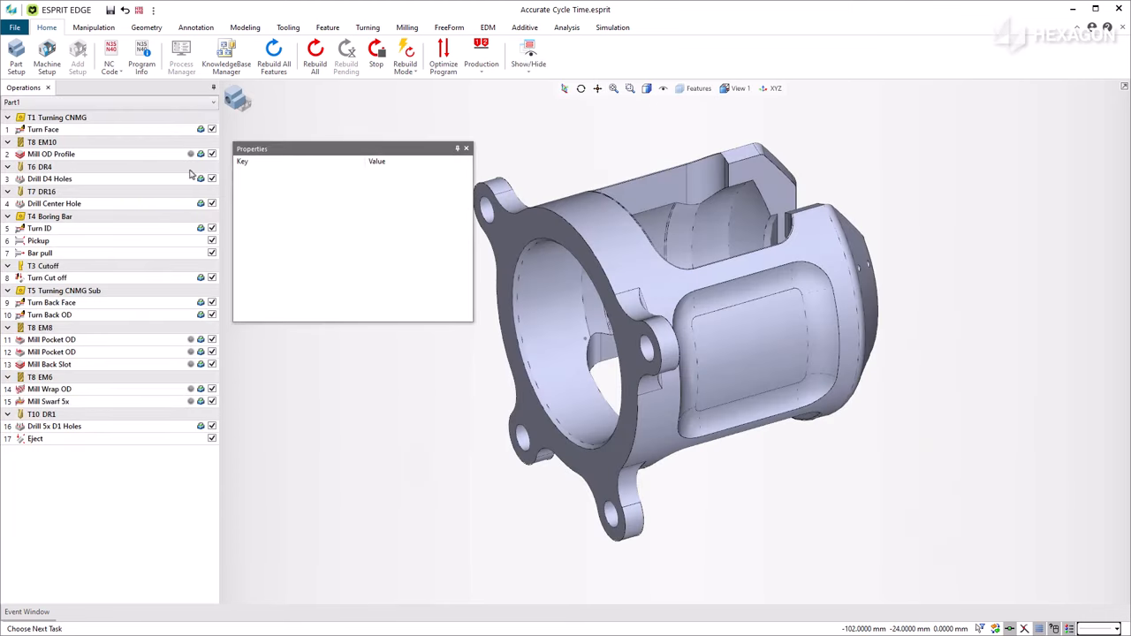
click(51, 153)
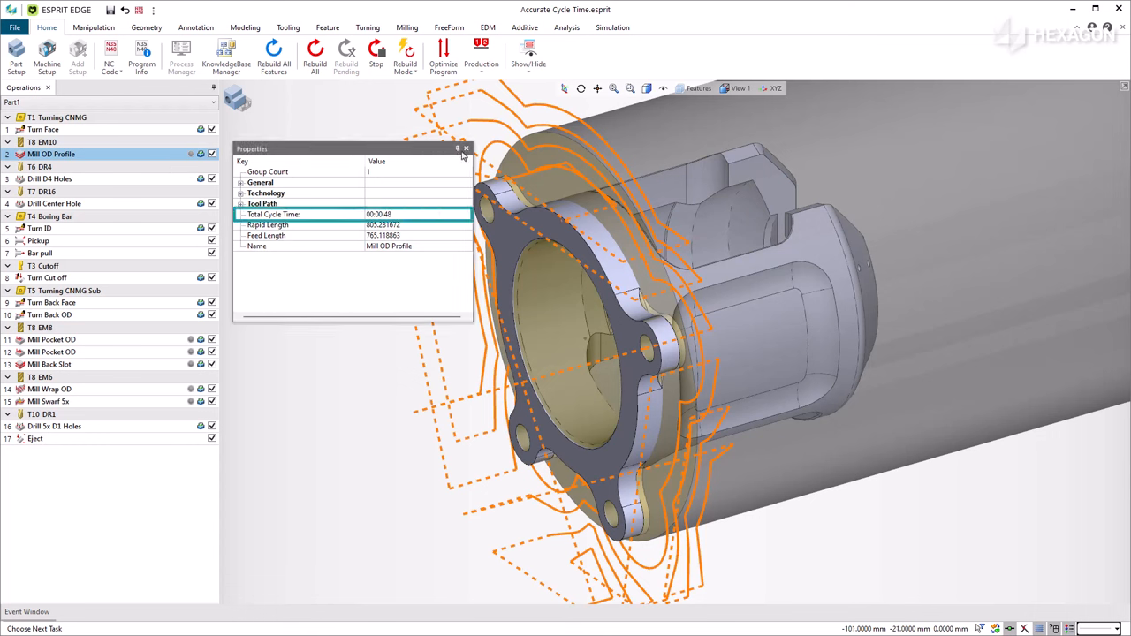
click(467, 148)
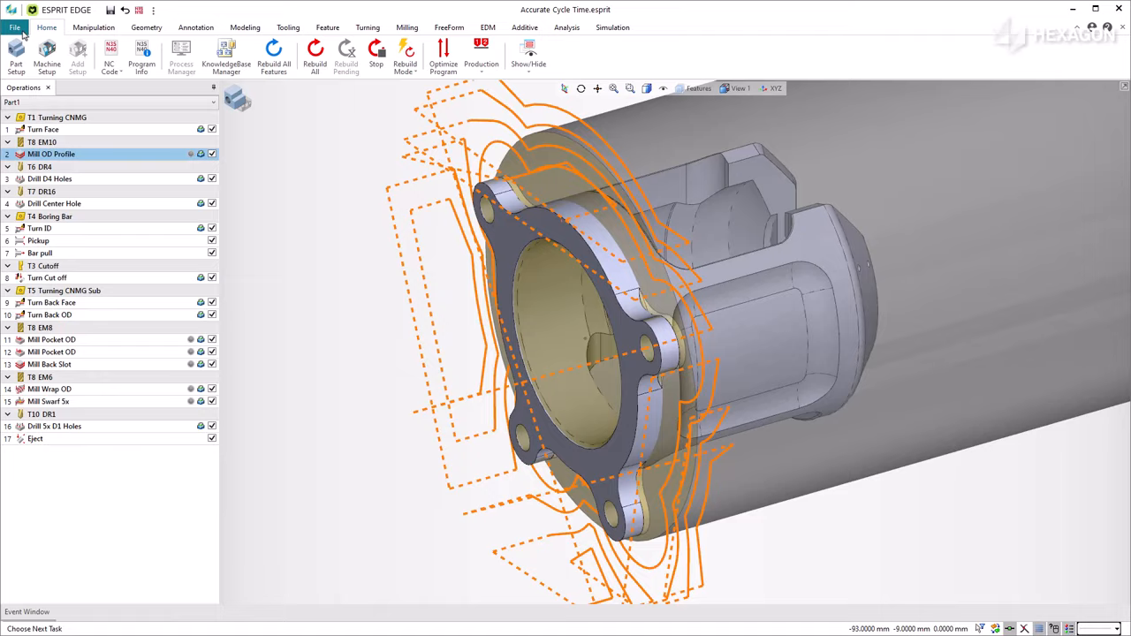
Step: Create an Operation List Detailed report previewed in the viewer via File > Publish
click(14, 27)
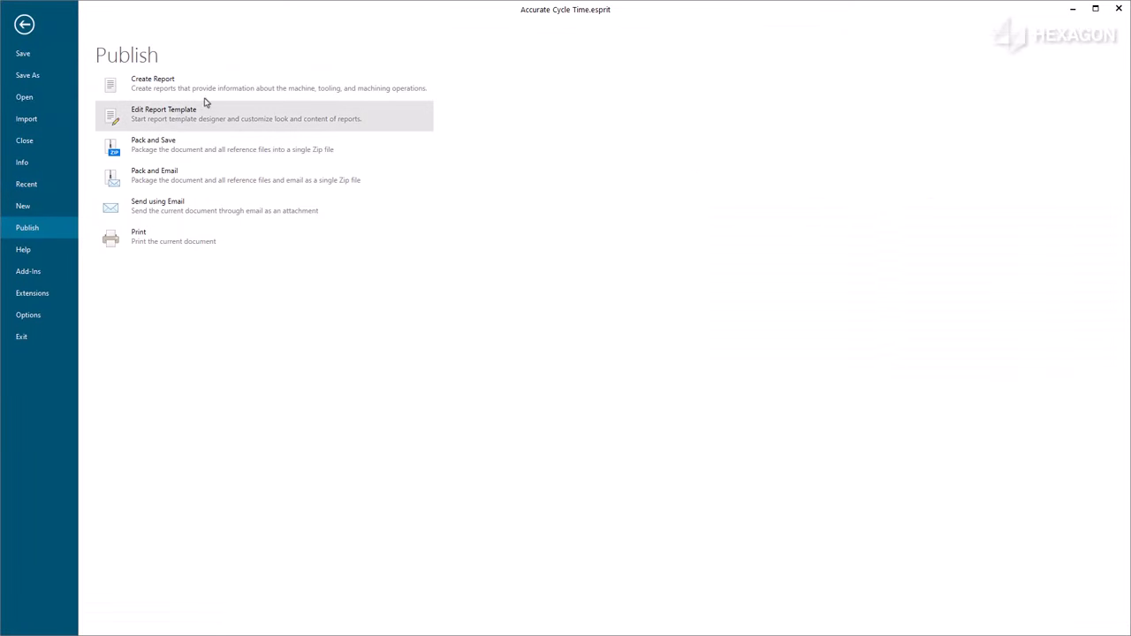
click(153, 82)
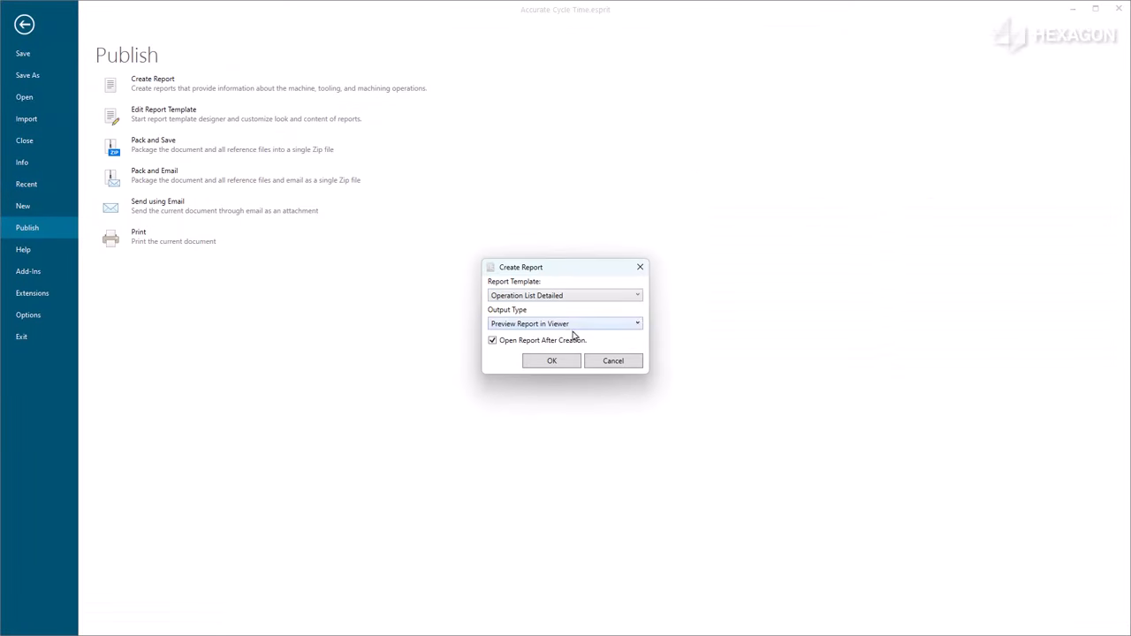
click(552, 361)
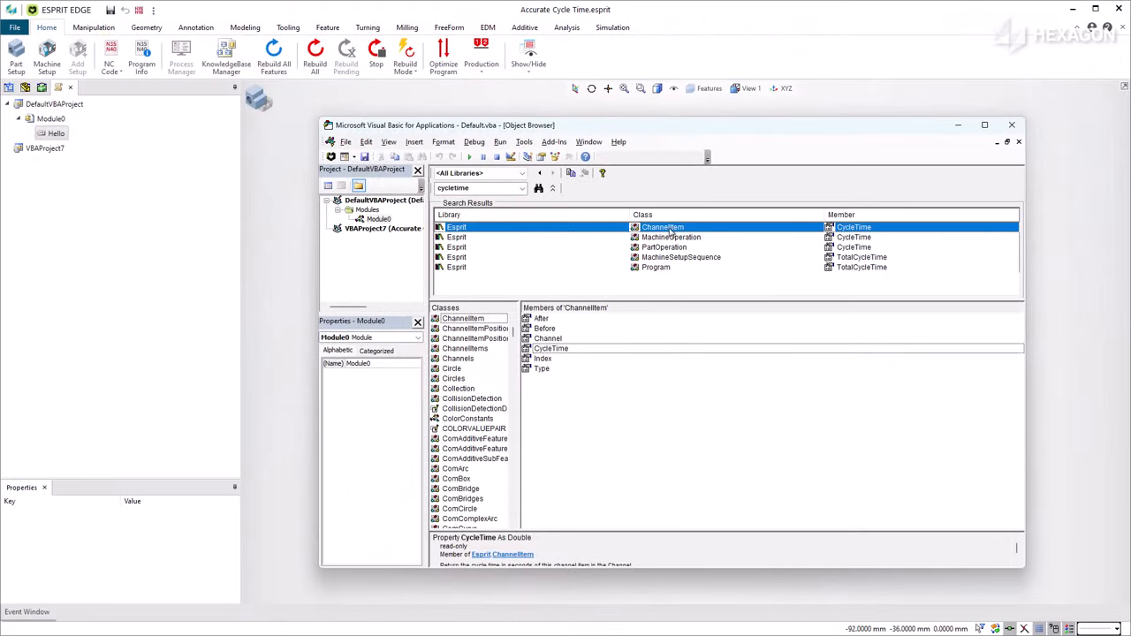
Step: Browse MachineOperation, MachineSetupSequence, then Program's read-only Double TotalCycleTime in cycletime results
click(672, 236)
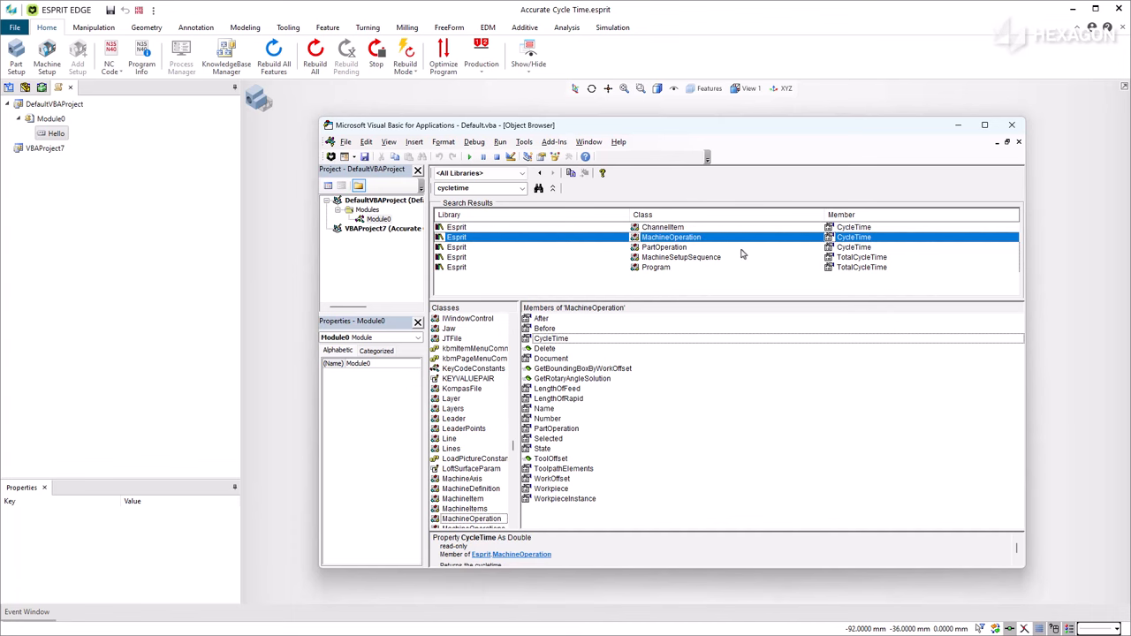
click(680, 257)
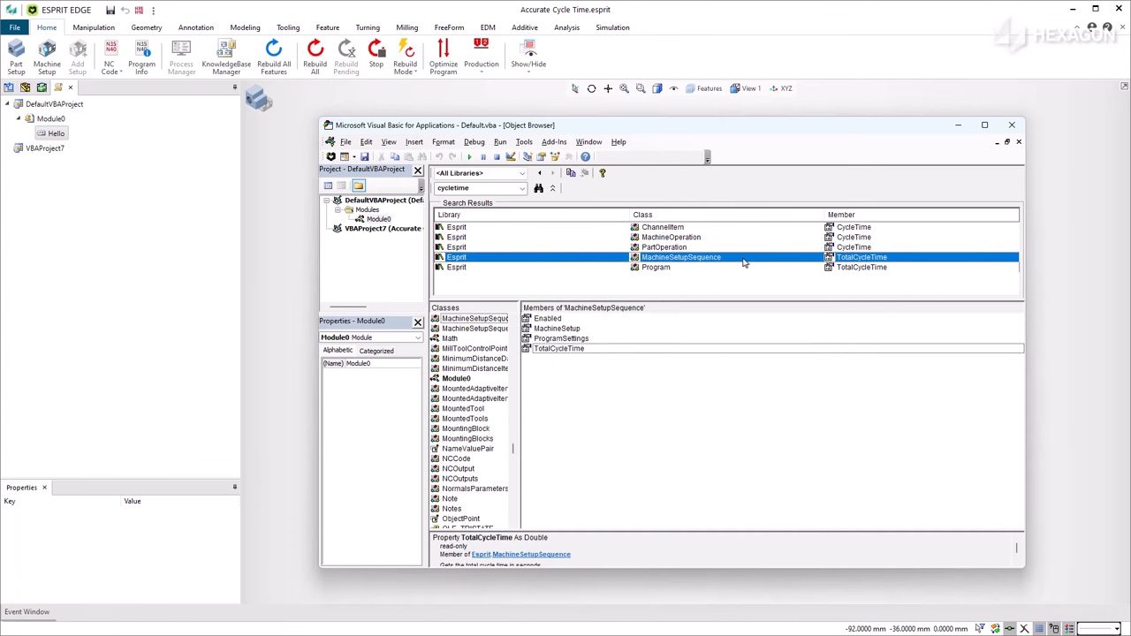
click(656, 267)
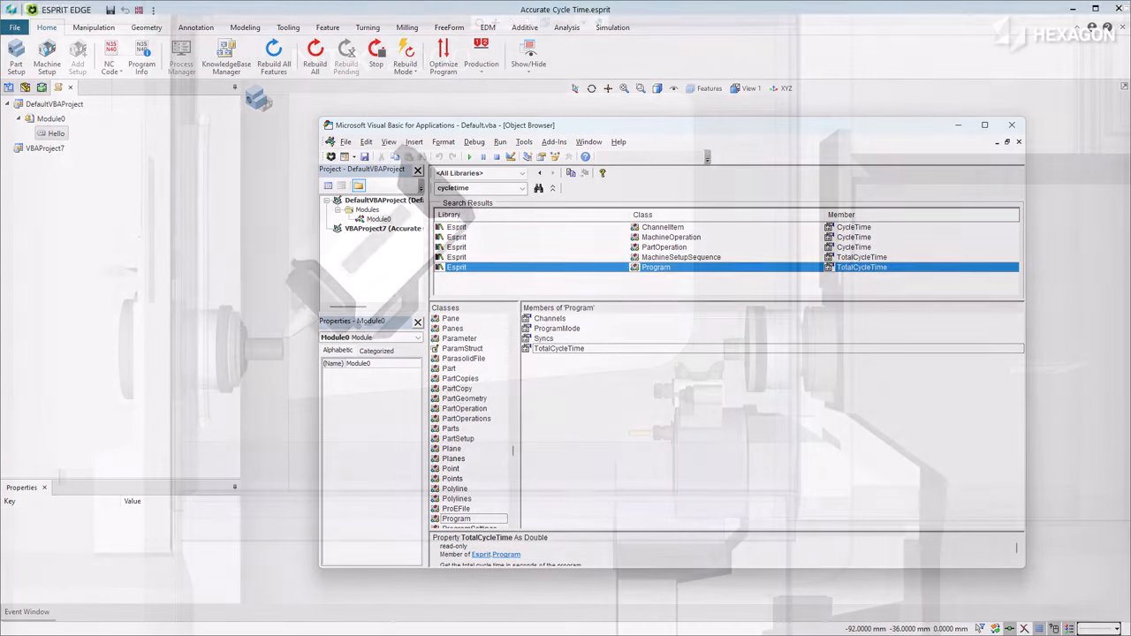